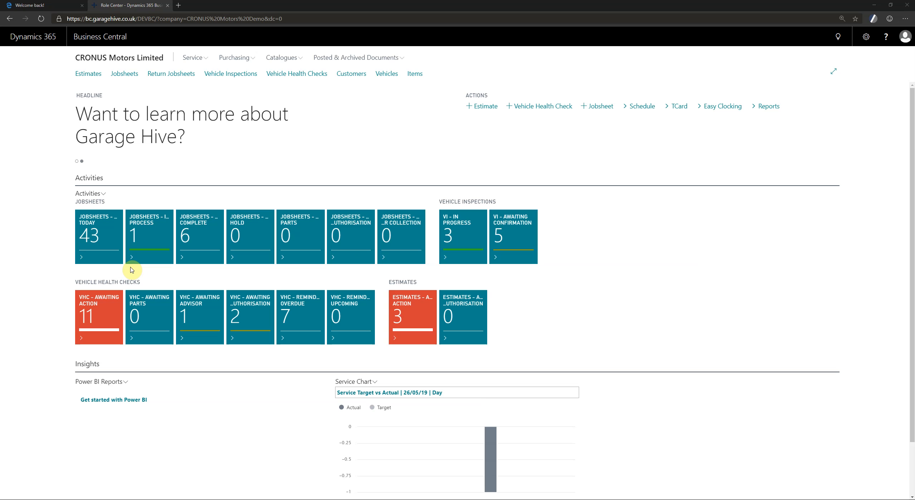
pyautogui.moveTo(231, 39)
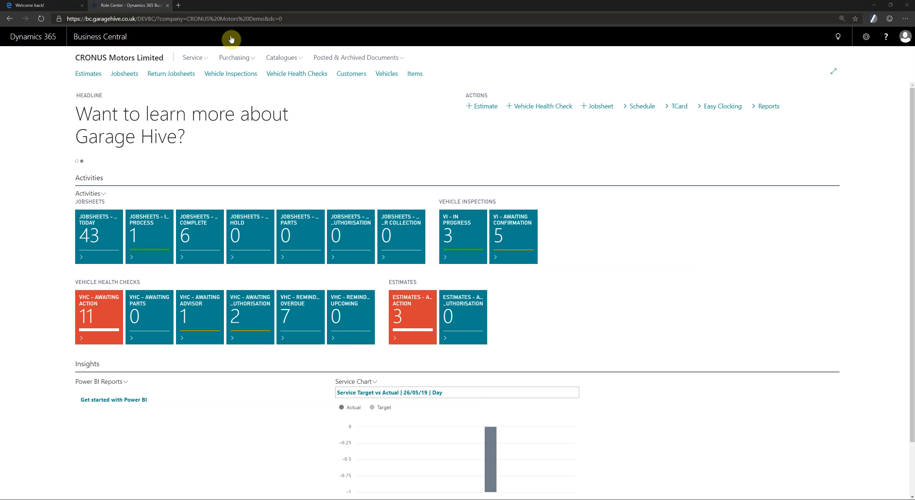
# Create a new item from the Parts template and rename its number to EXAMPLE
pyautogui.click(233, 57)
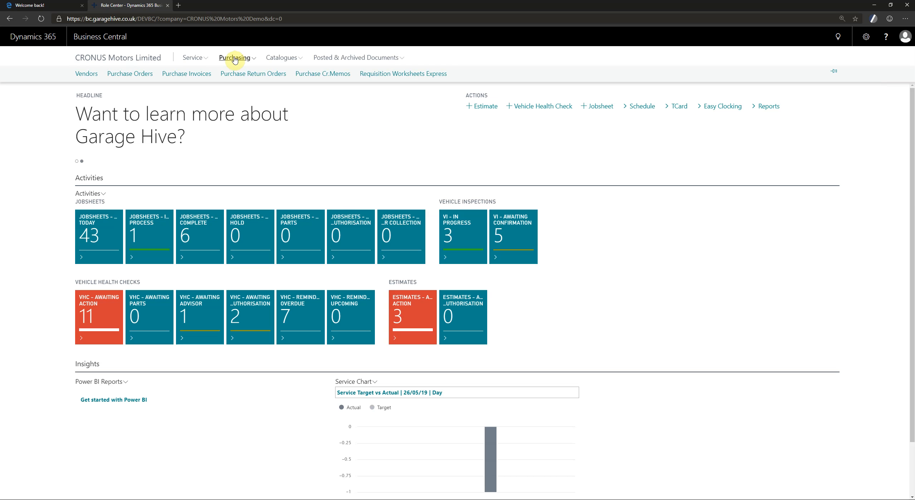
pyautogui.moveTo(402, 74)
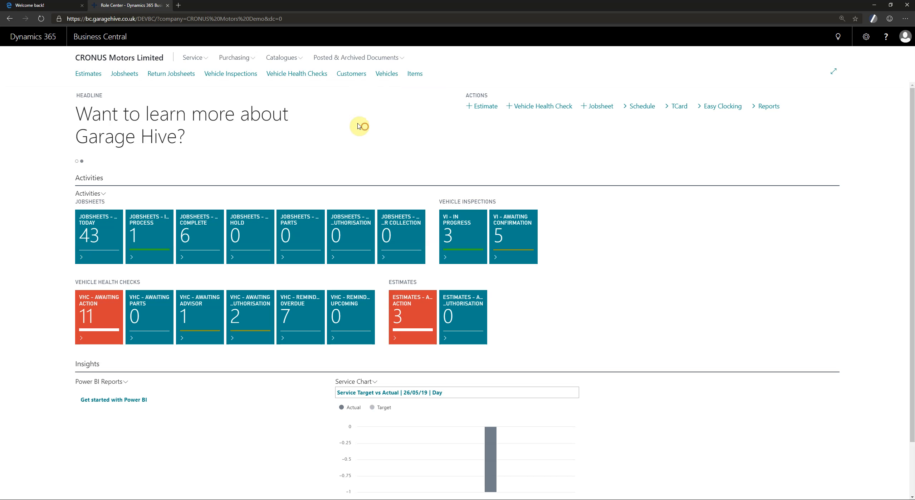
pyautogui.moveTo(384, 89)
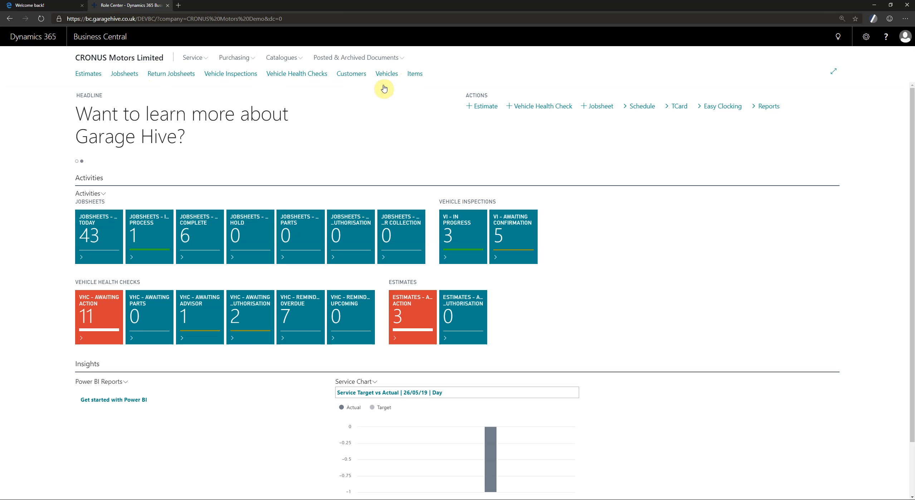
pyautogui.click(414, 73)
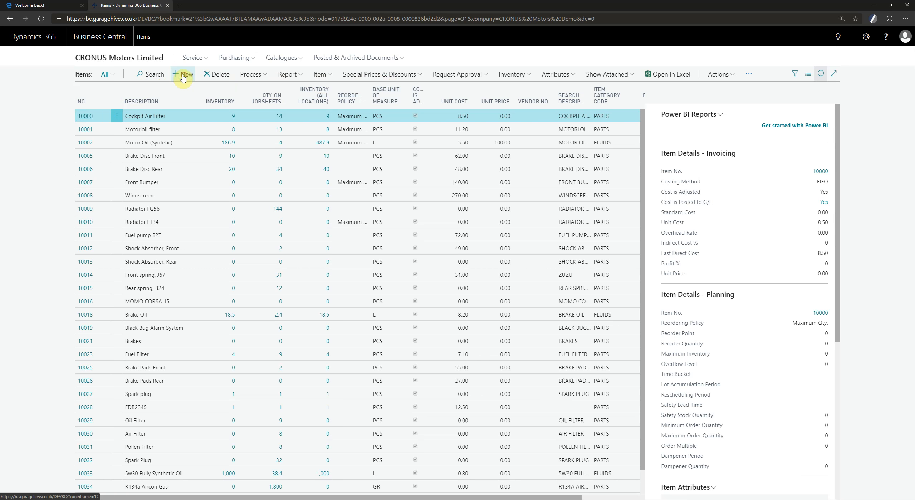
pyautogui.click(184, 74)
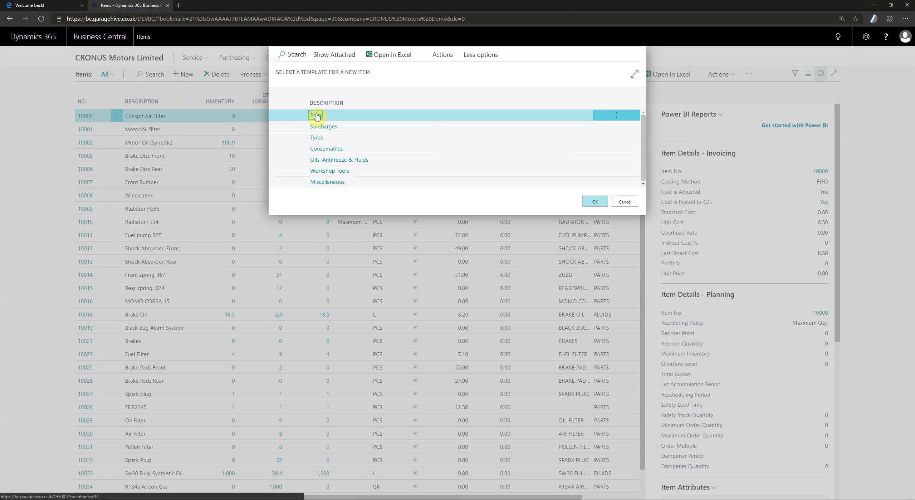
pyautogui.click(594, 202)
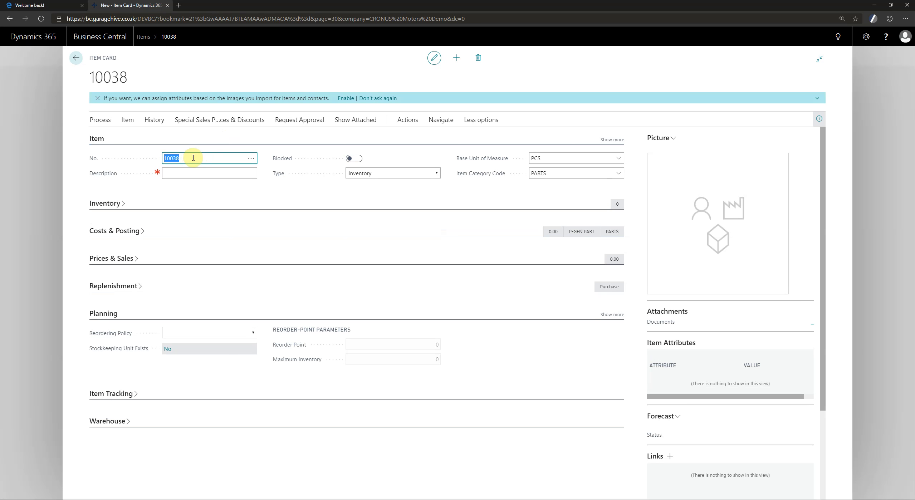
pyautogui.write('example')
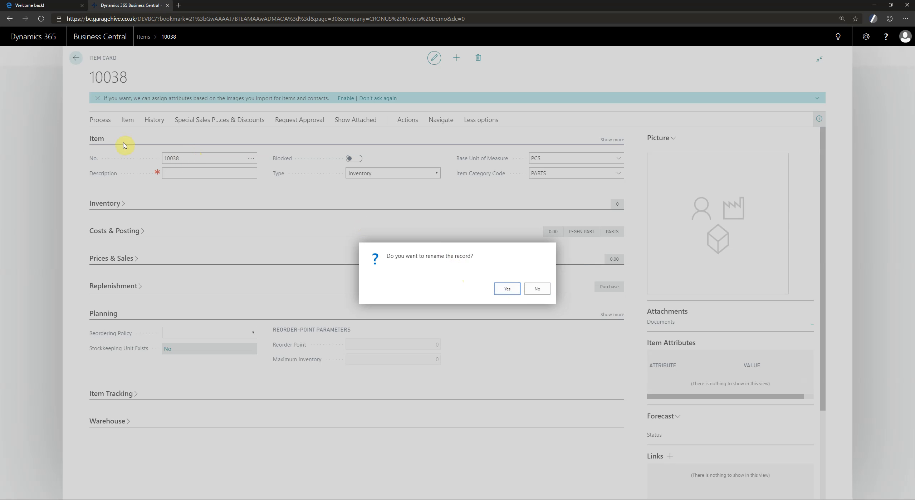
pyautogui.click(506, 289)
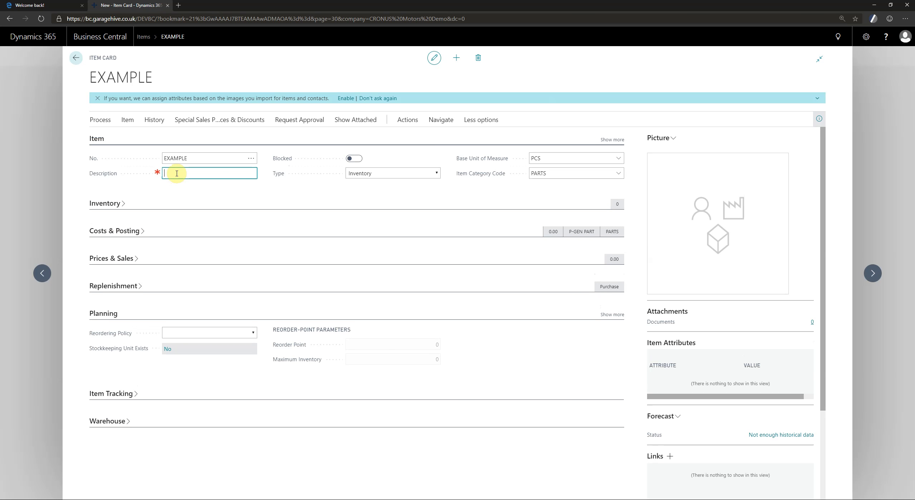
# Enter 'Example Part' as the new item's description
pyautogui.write('E')
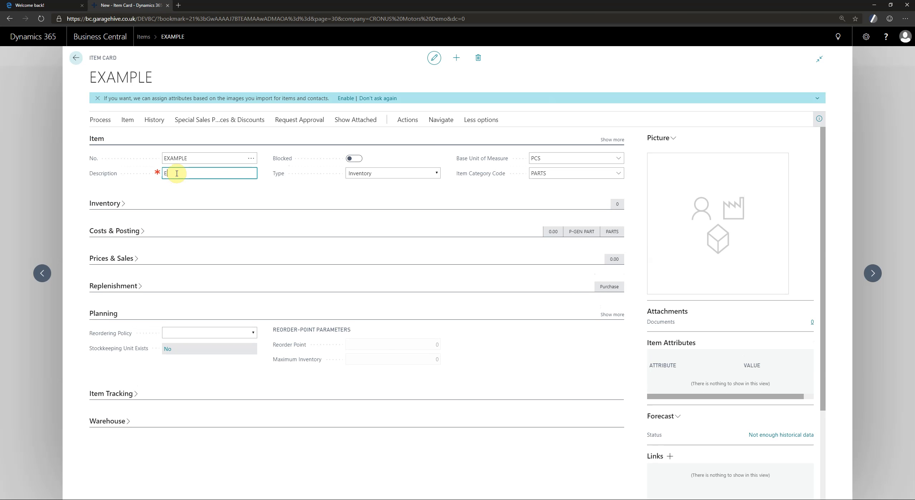
pyautogui.write('xample P')
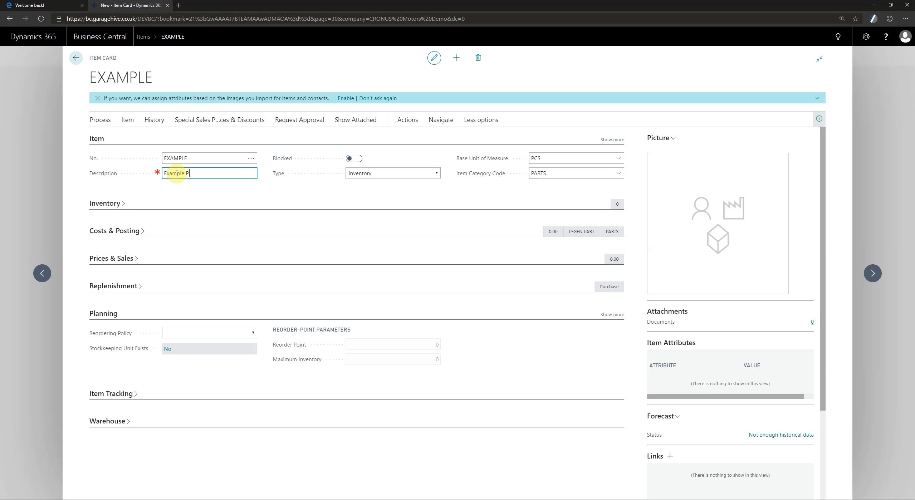
pyautogui.write('art')
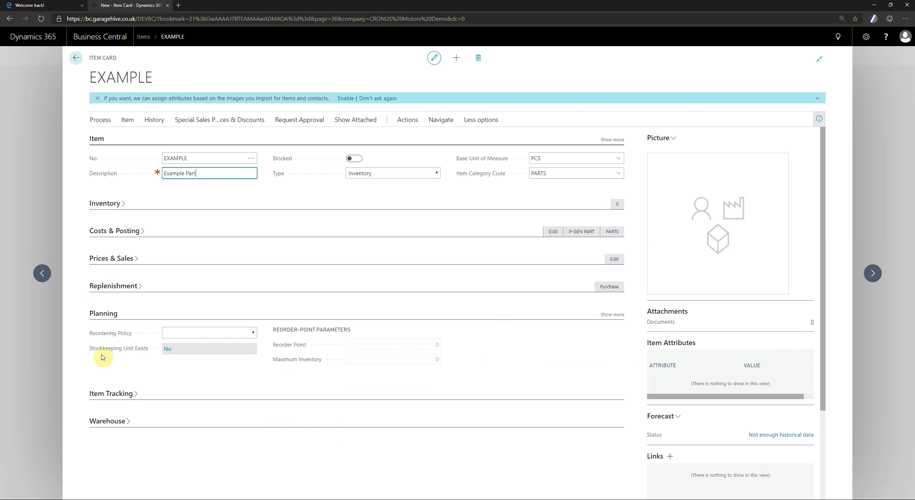
pyautogui.click(612, 314)
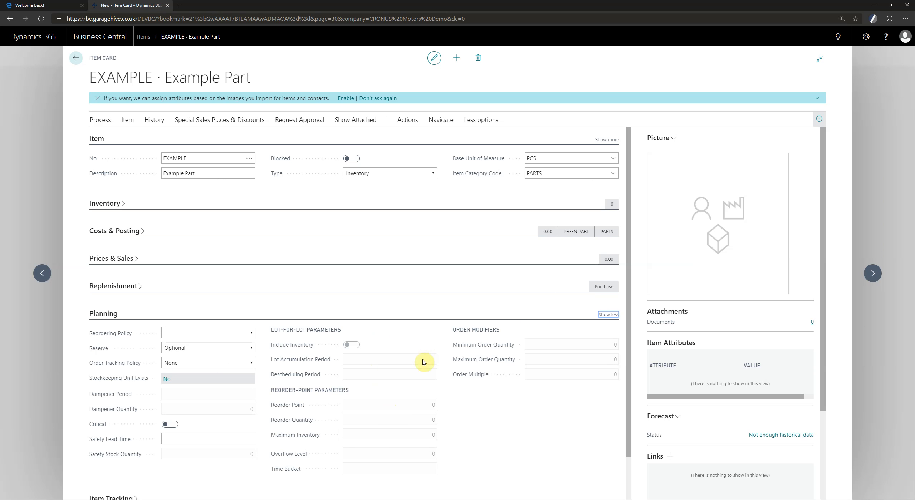
pyautogui.scroll(-3)
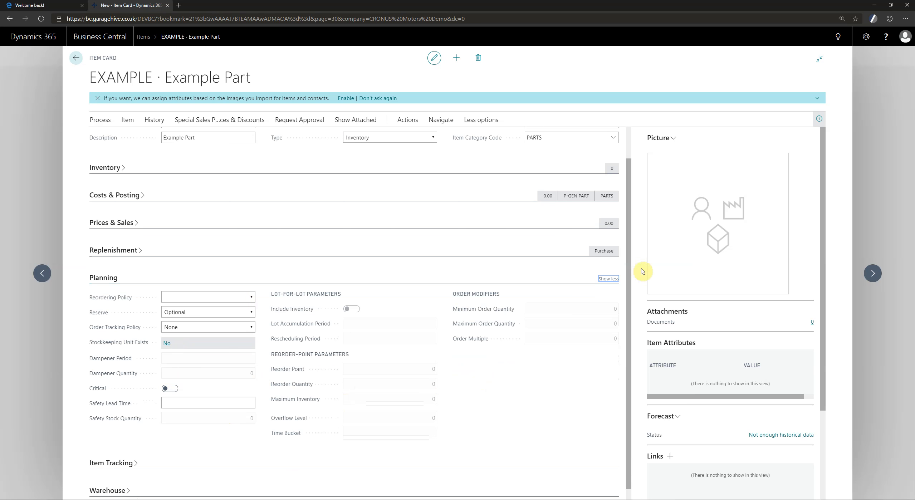
pyautogui.click(609, 278)
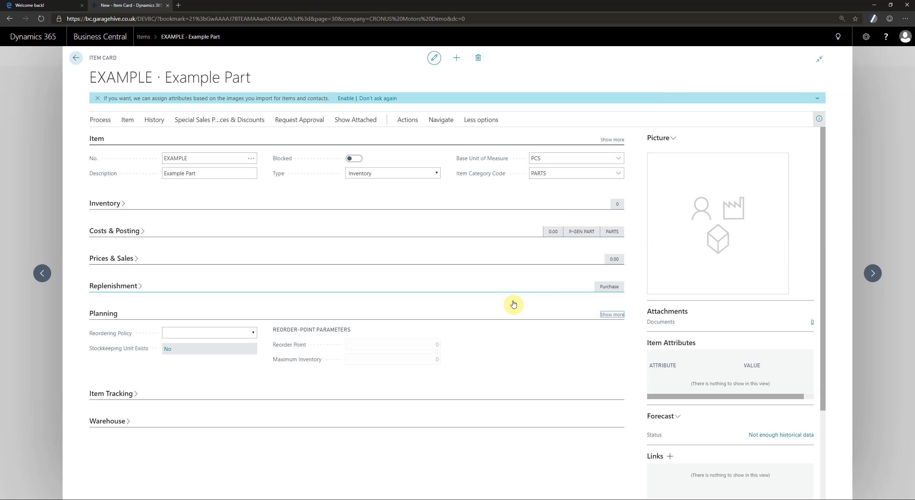
pyautogui.click(208, 332)
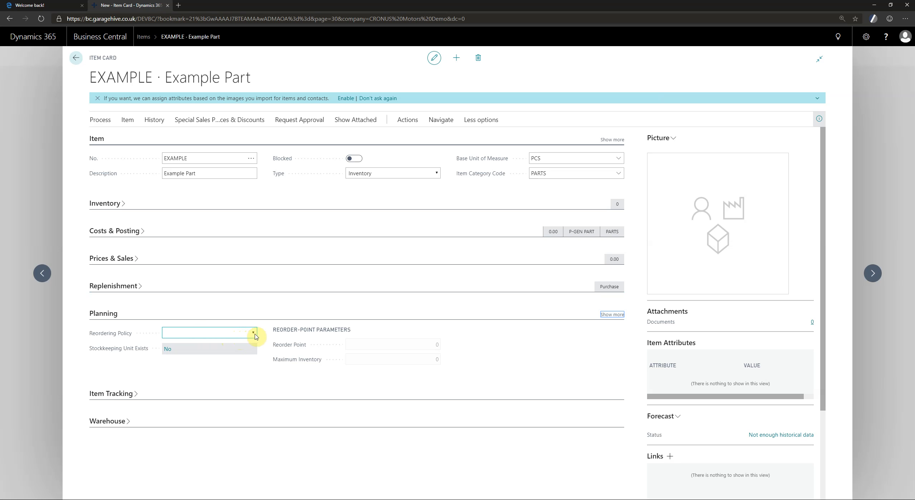
# Set EXAMPLE to Maximum Qty. reordering with reorder point 10 and maximum inventory 50
pyautogui.click(253, 333)
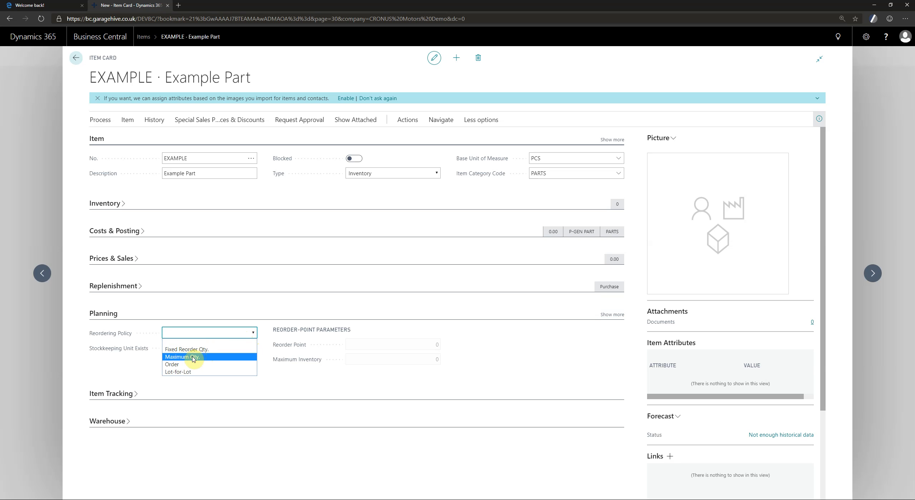
pyautogui.moveTo(182, 357)
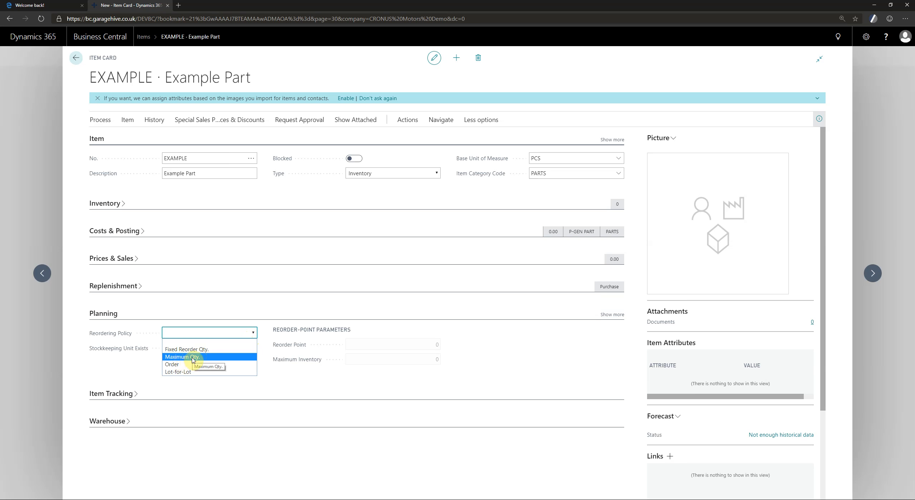
pyautogui.click(182, 357)
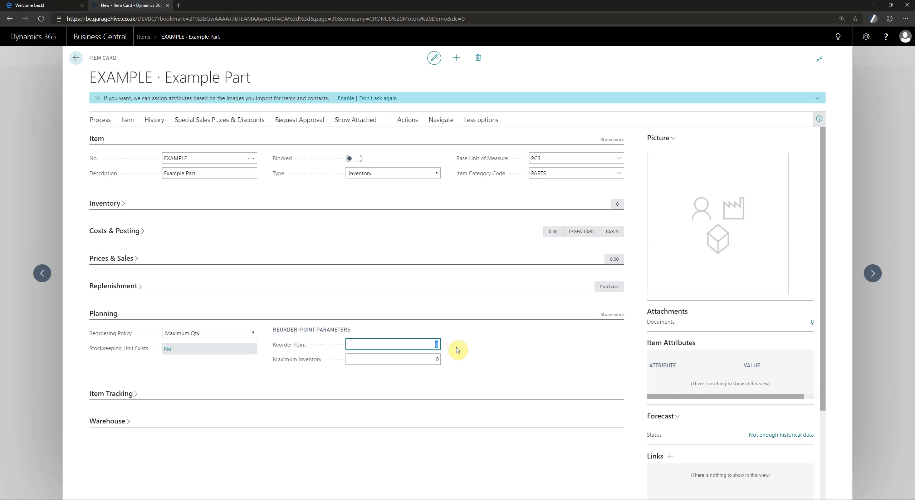
pyautogui.write('10')
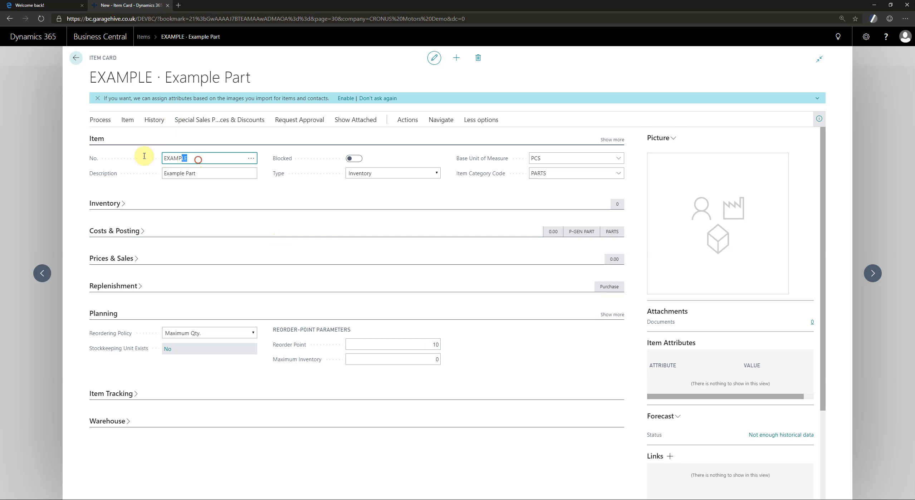
pyautogui.click(469, 355)
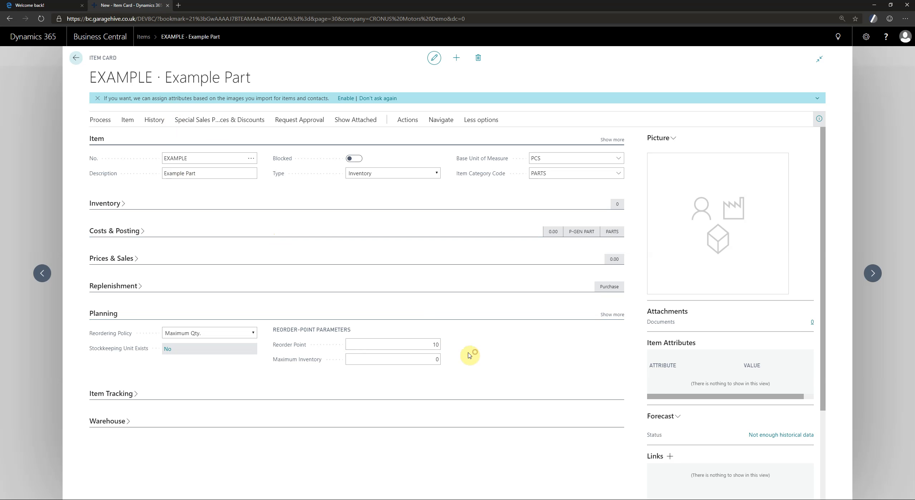
pyautogui.click(392, 344)
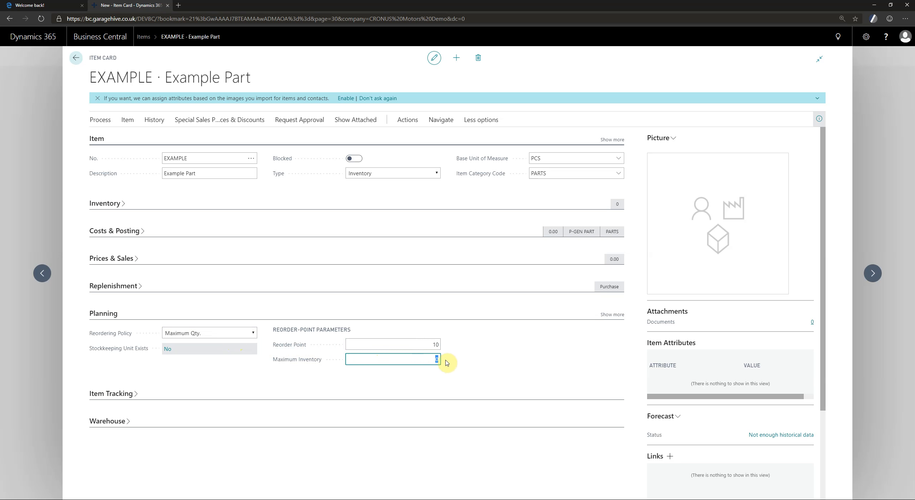
pyautogui.write('50')
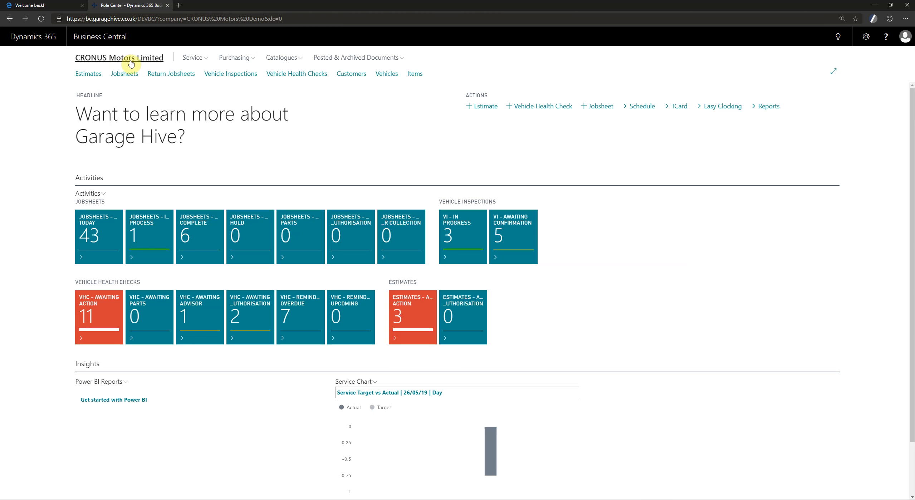
# Open Requisition Worksheets Express and delete the existing item 10037 line
pyautogui.click(235, 57)
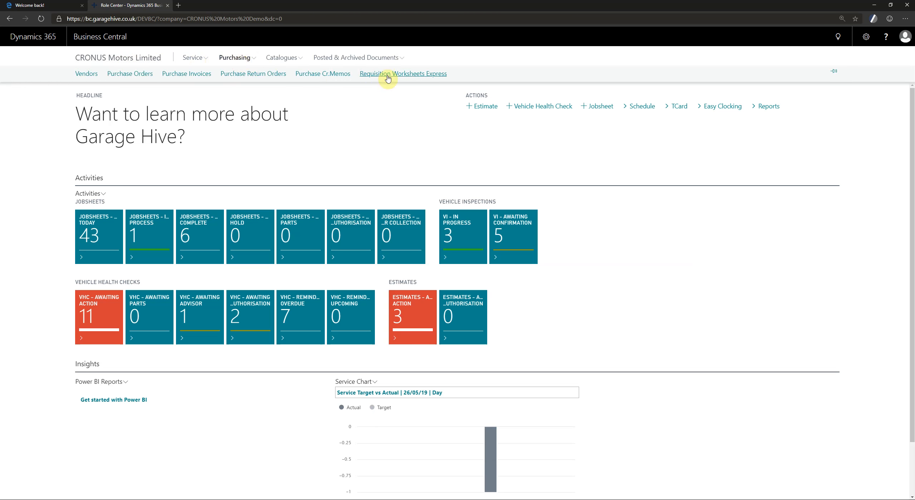
pyautogui.click(402, 74)
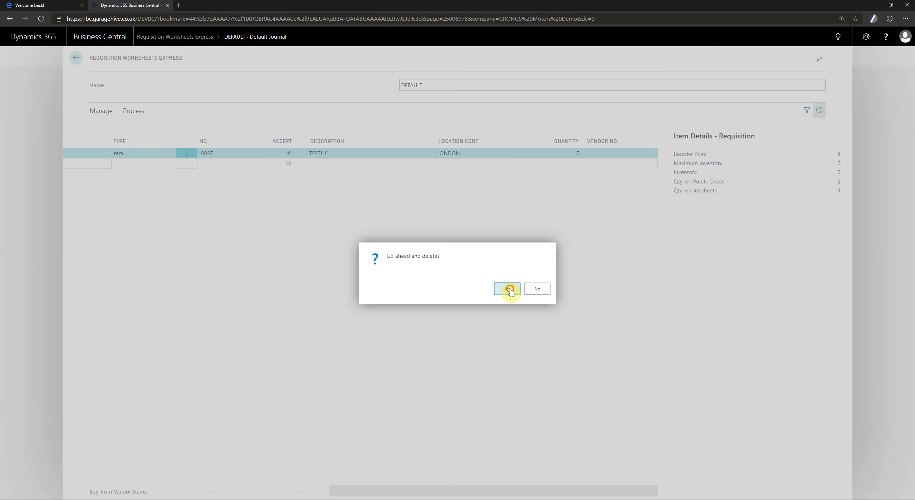
pyautogui.click(506, 289)
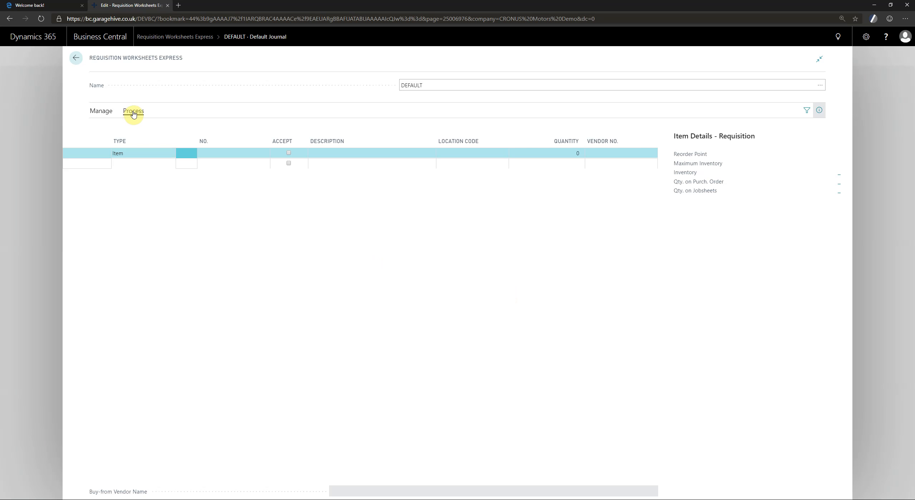
# Run Calculate Plan on the requisition worksheet to generate reorder lines
pyautogui.click(133, 111)
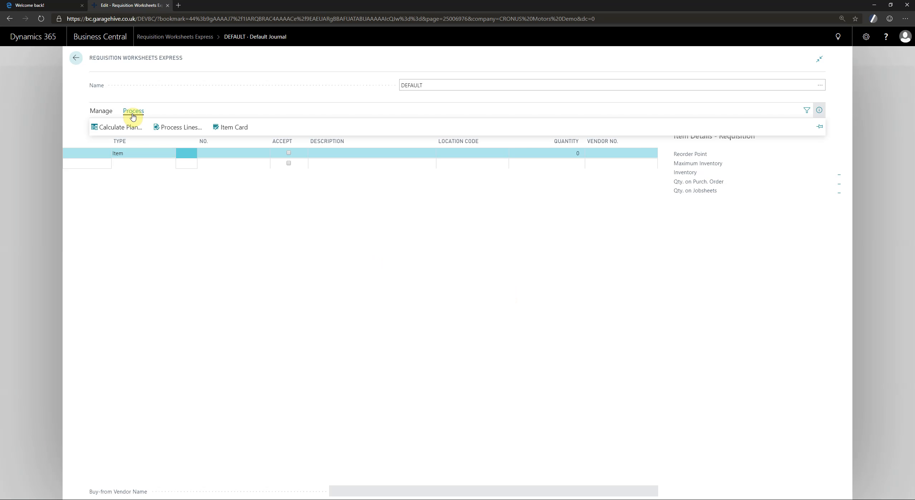
pyautogui.click(120, 128)
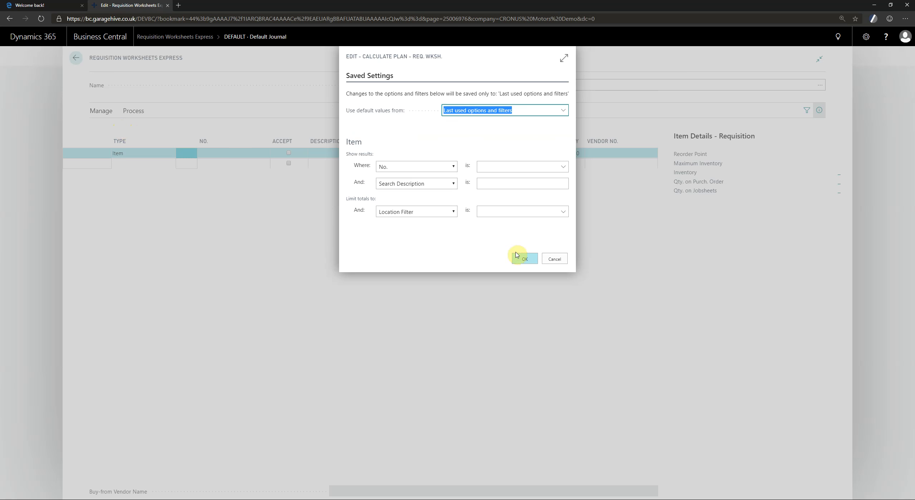
pyautogui.click(523, 259)
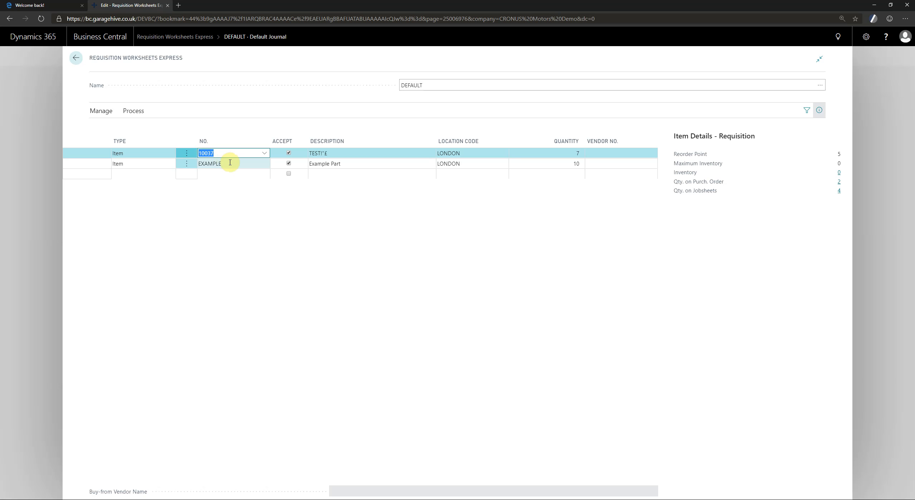
# Compare the Item Details reorder info for the EXAMPLE and 10037 lines
pyautogui.click(230, 163)
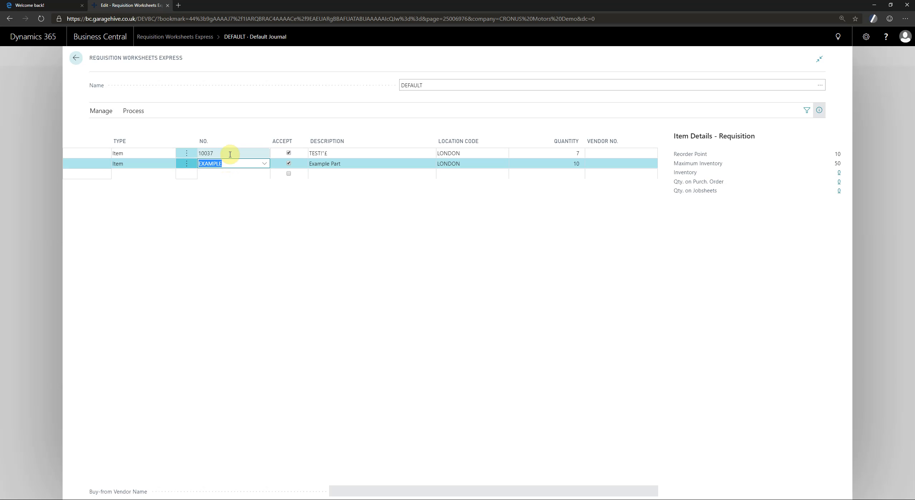
pyautogui.click(230, 153)
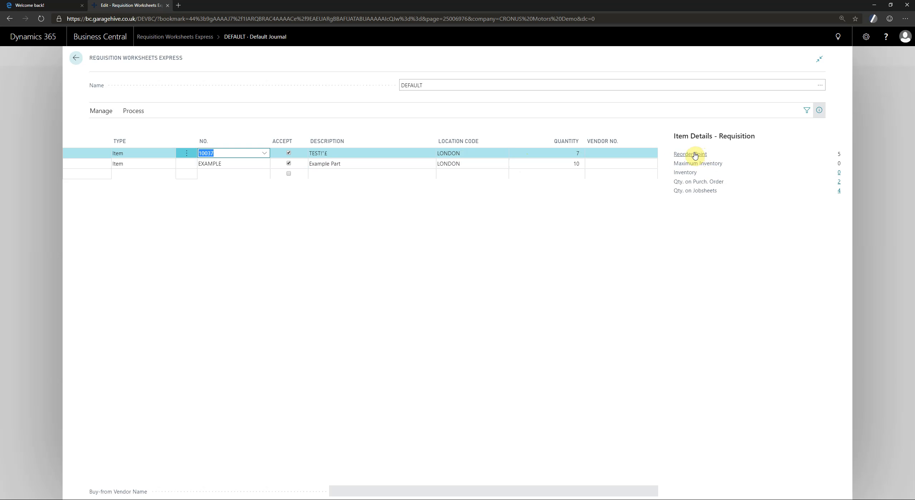
pyautogui.moveTo(841, 156)
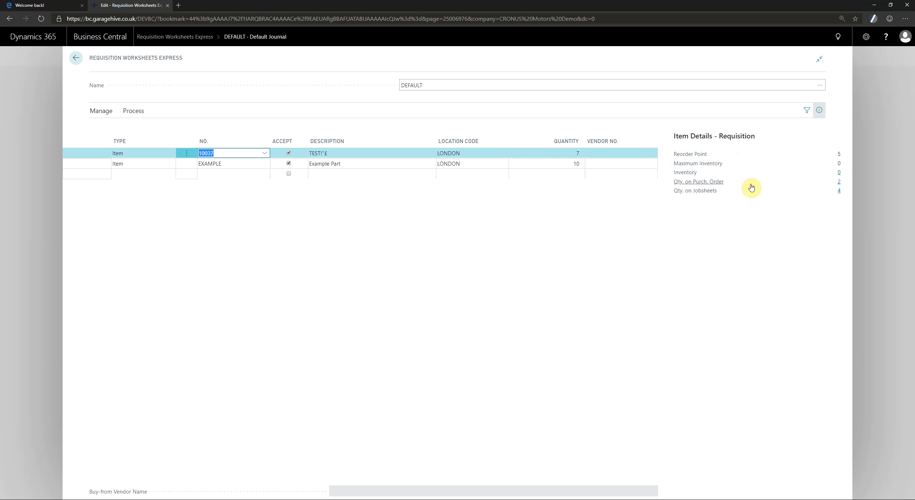
pyautogui.moveTo(841, 194)
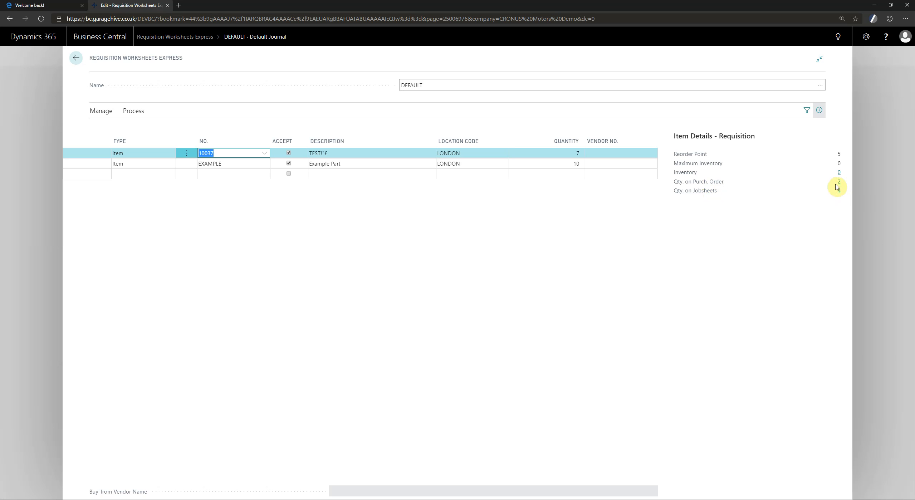
pyautogui.moveTo(839, 181)
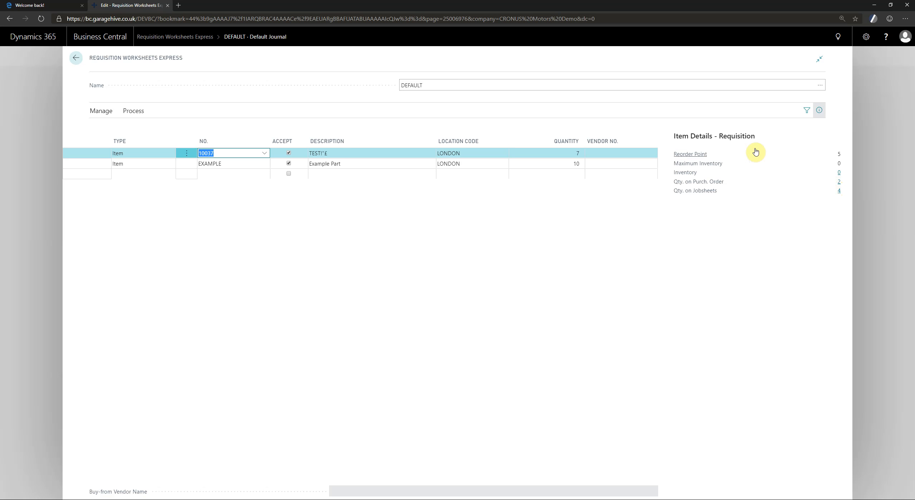
pyautogui.moveTo(808, 159)
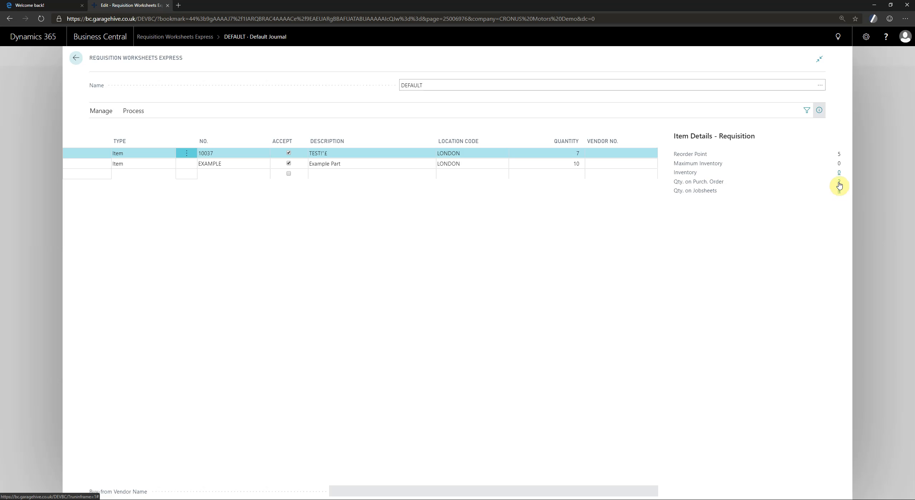
pyautogui.click(545, 153)
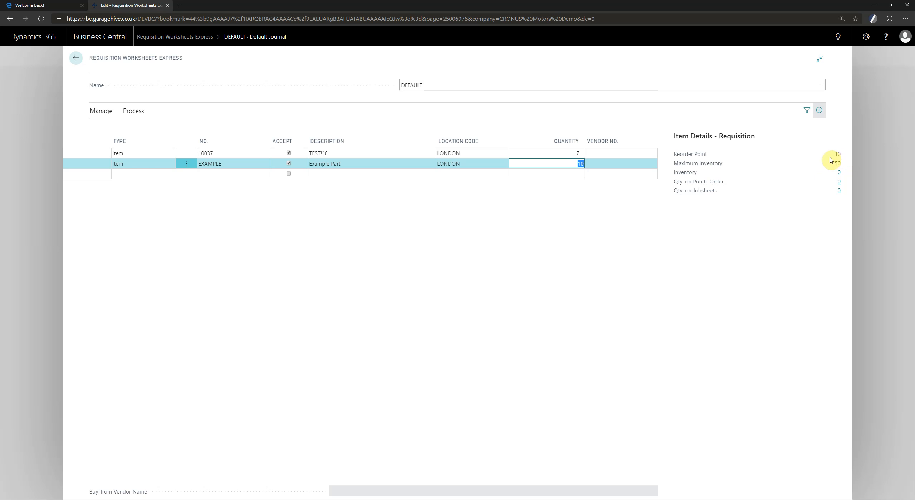
pyautogui.moveTo(839, 176)
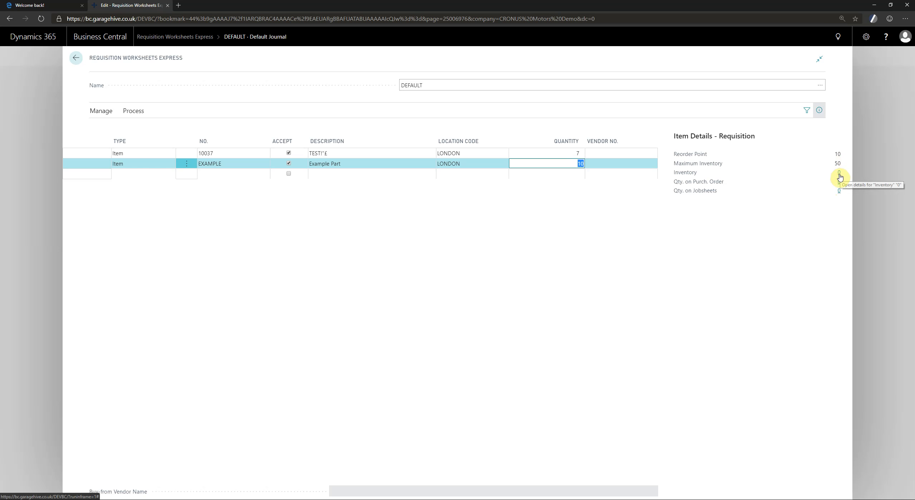
pyautogui.moveTo(840, 187)
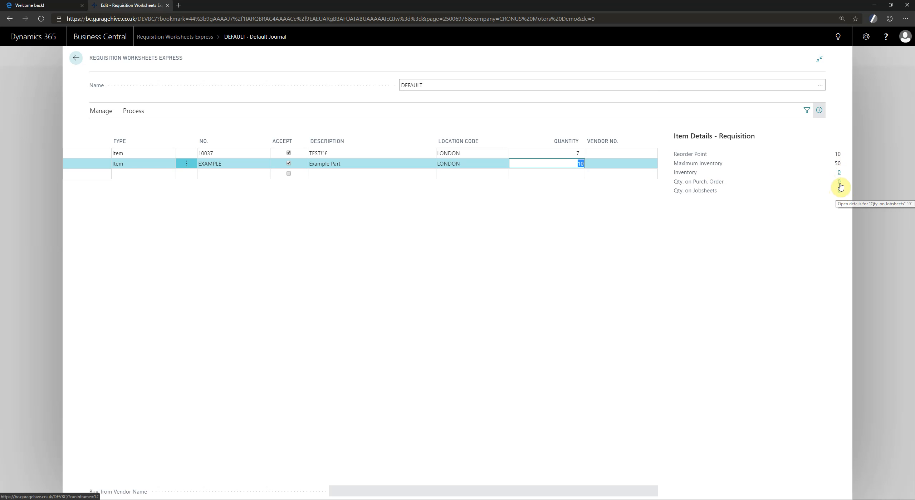
pyautogui.click(133, 111)
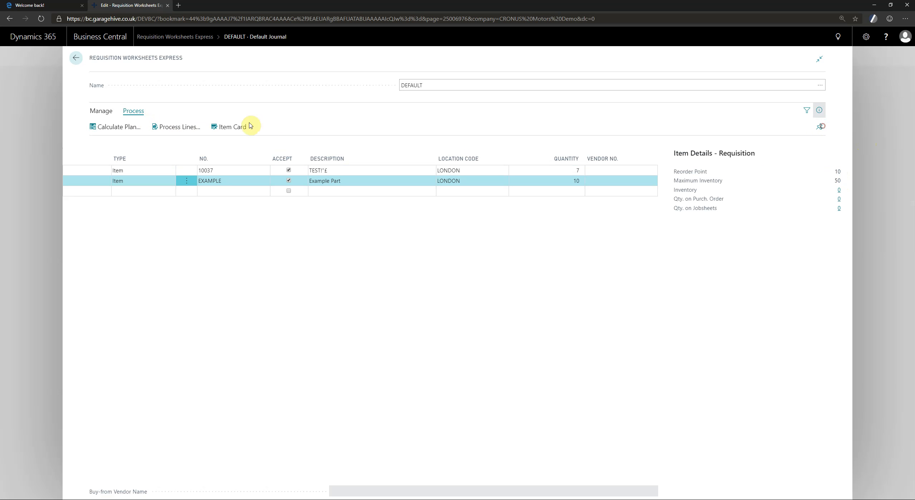
pyautogui.click(230, 126)
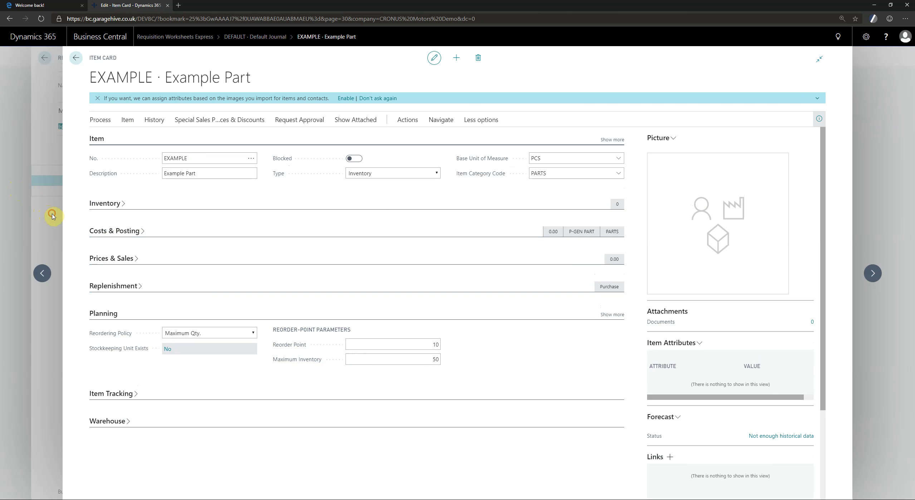
pyautogui.click(75, 57)
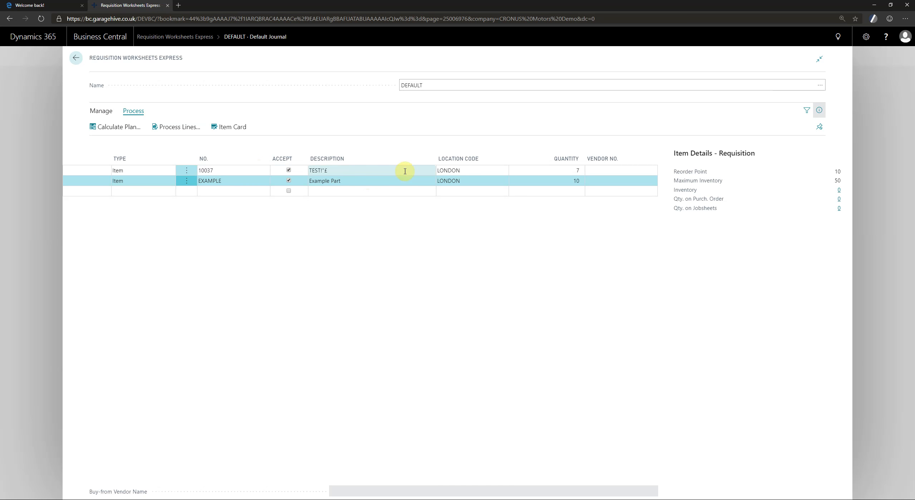
pyautogui.click(225, 181)
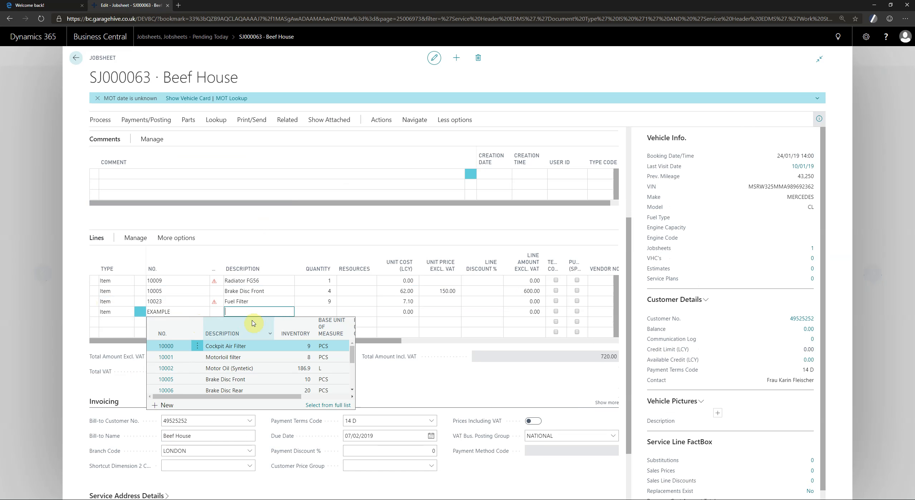
# Enter 'Example Part' on SJ000063's EXAMPLE line and head back toward Purchasing
pyautogui.write('Example Part')
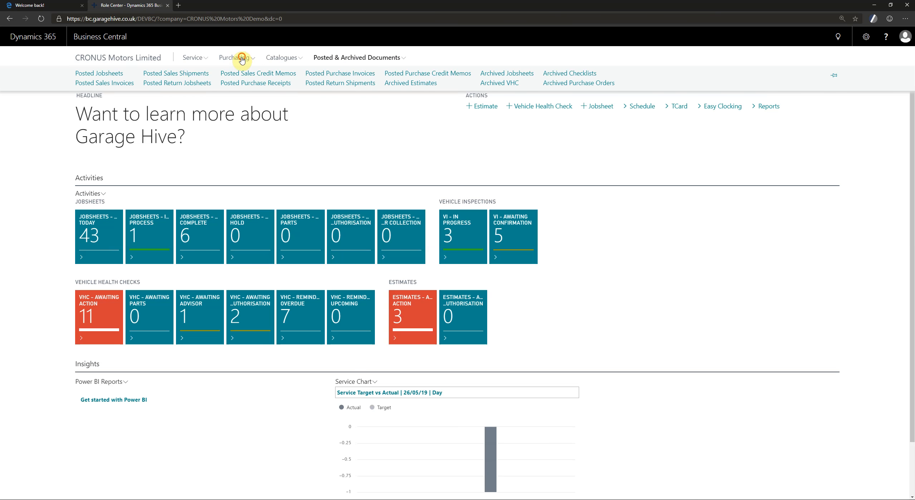
pyautogui.click(234, 58)
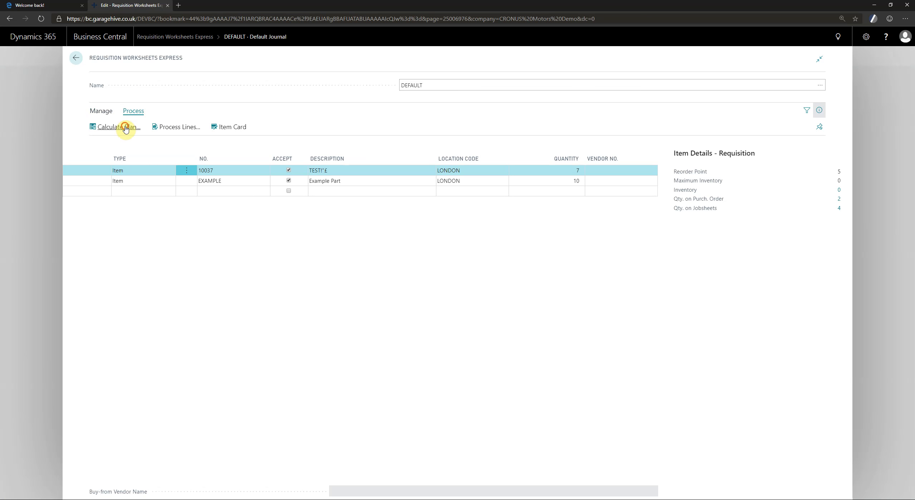
# Recalculate the plan with default filters, raising EXAMPLE's quantity to 11
pyautogui.click(120, 127)
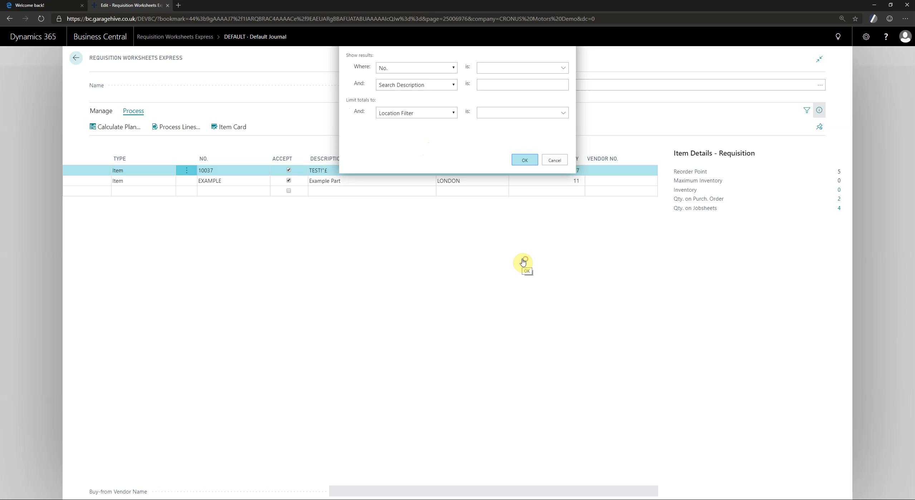
pyautogui.click(524, 160)
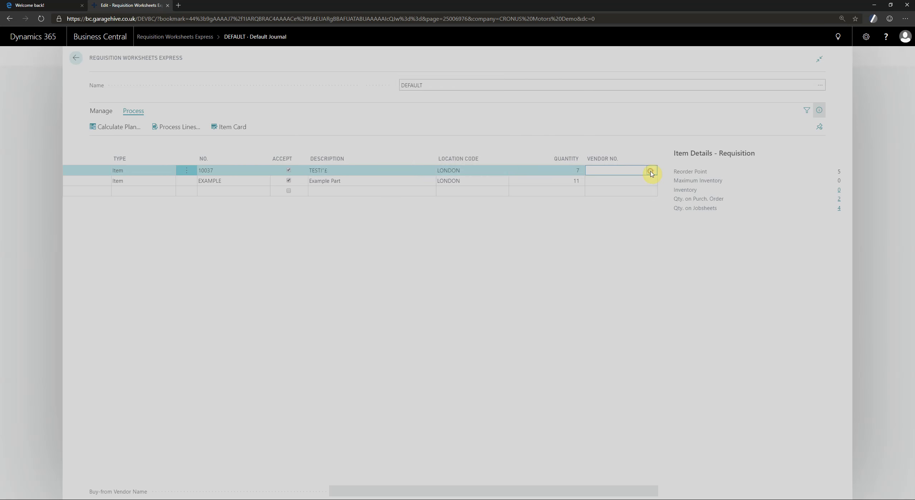
# Set vendor 01905283 Mundersand Corporation on both the 10037 and EXAMPLE lines
pyautogui.click(650, 171)
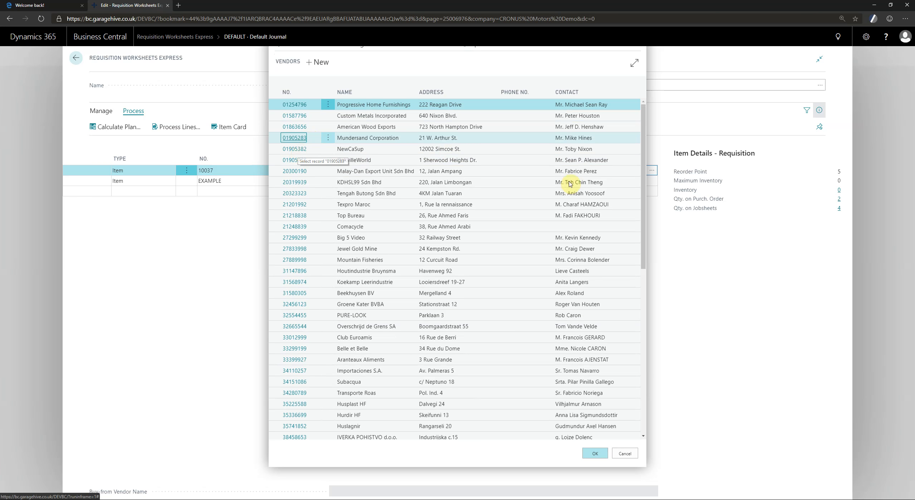
pyautogui.click(594, 453)
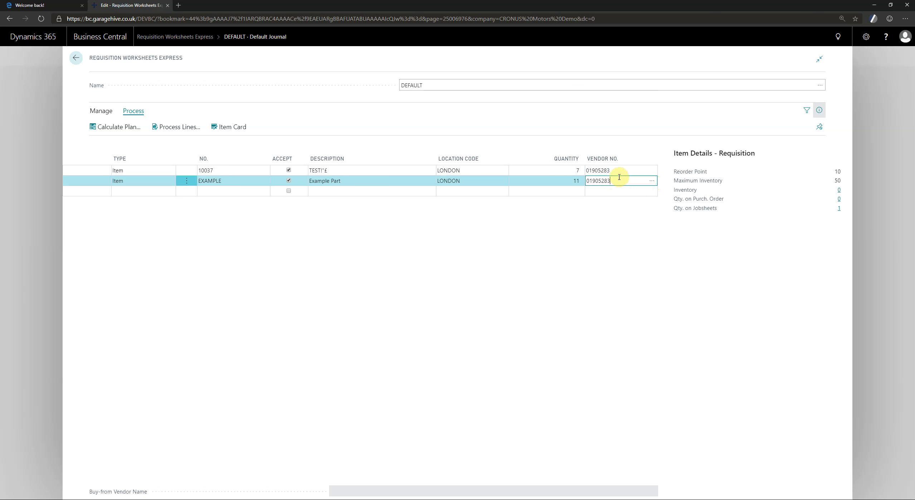
pyautogui.click(652, 180)
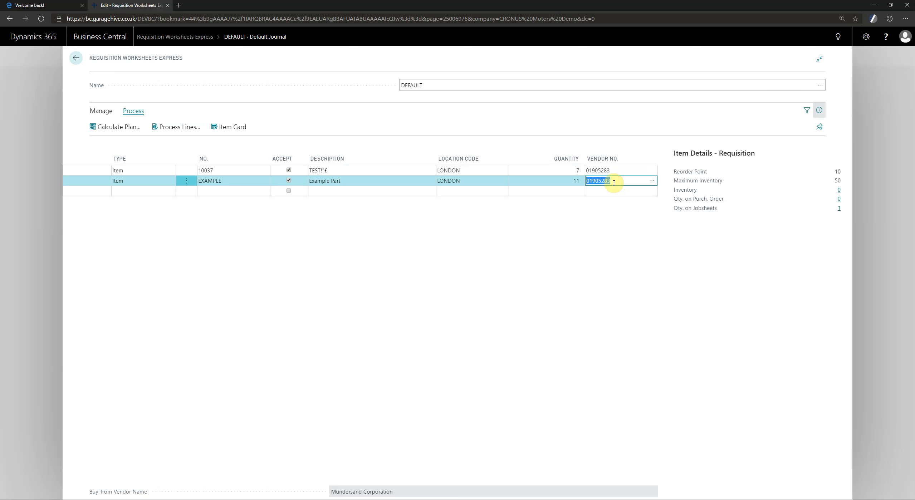
pyautogui.moveTo(116, 126)
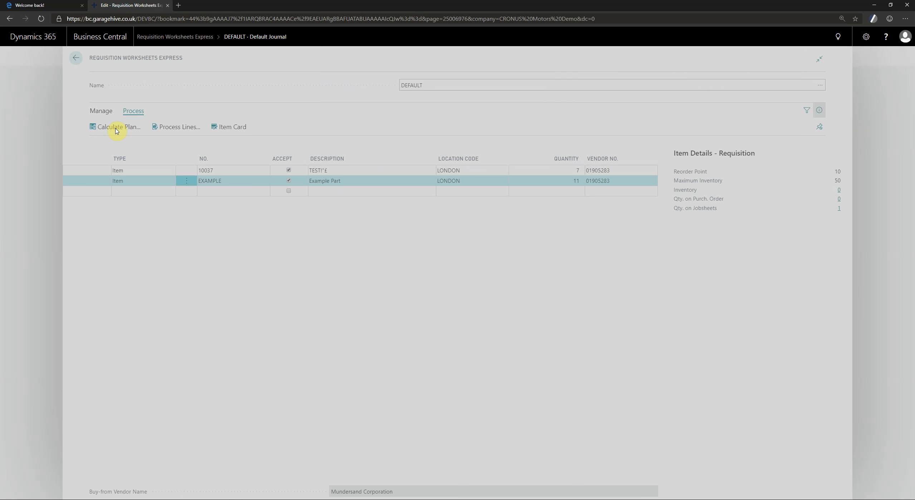
# Carry out the worksheet lines into a purchase order, then open Purchase Orders
pyautogui.click(119, 127)
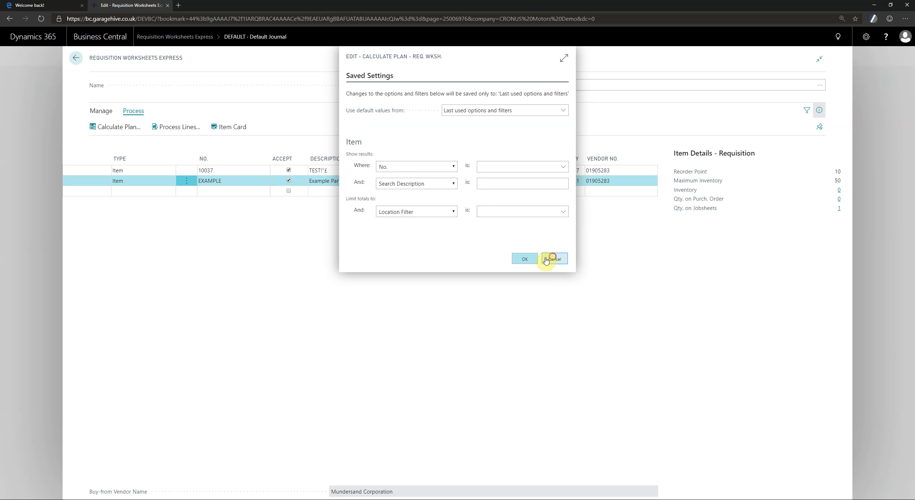
pyautogui.click(524, 258)
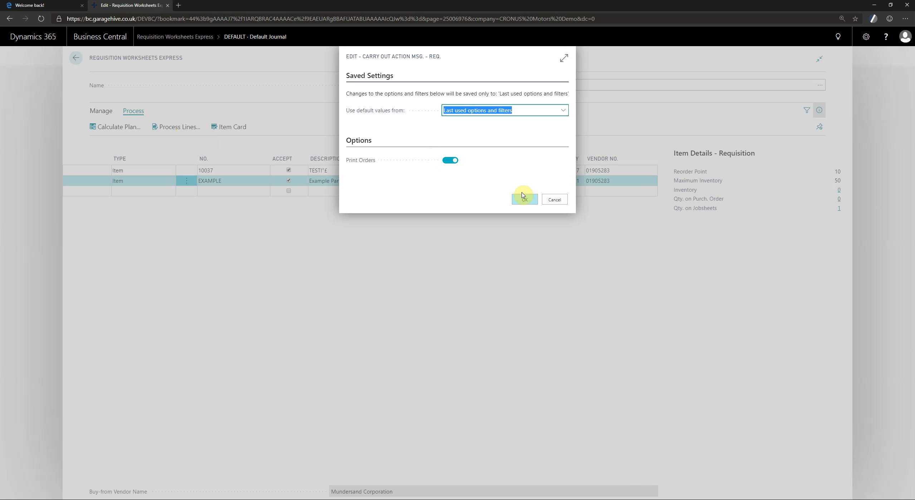
pyautogui.click(524, 199)
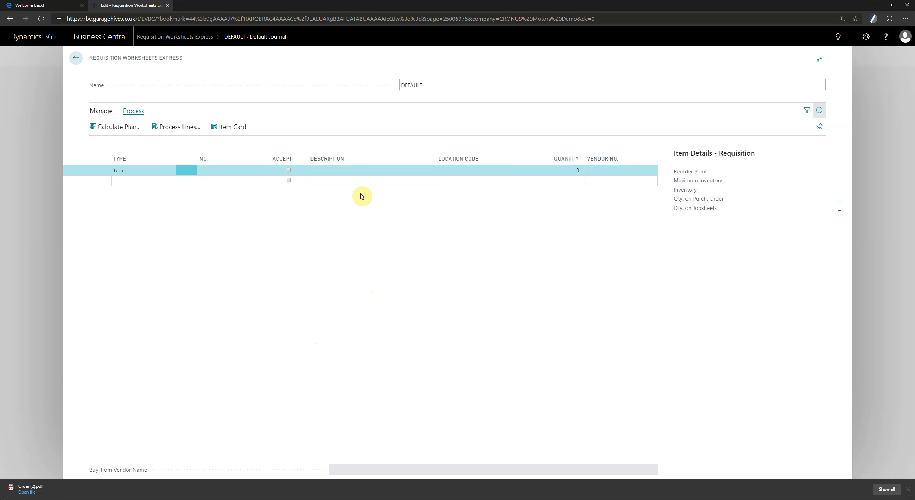
pyautogui.click(26, 492)
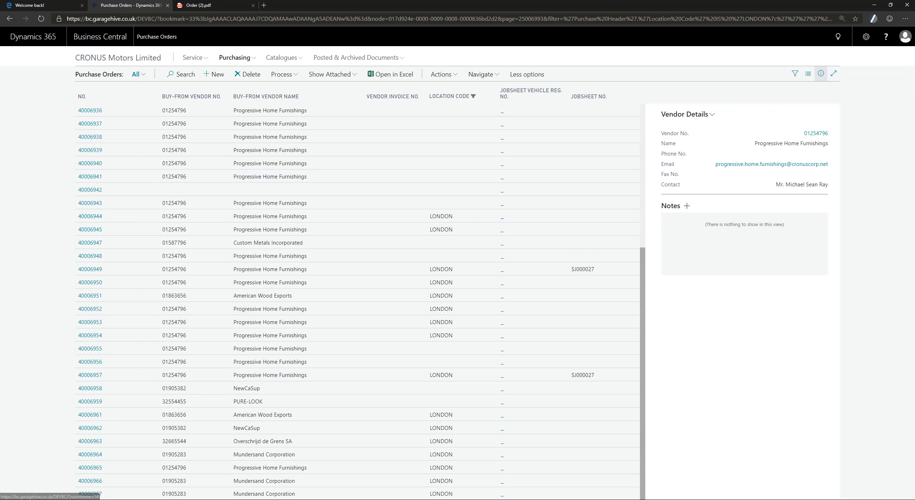
# Open Mundersand Corporation's purchase order 40006967 from the list
pyautogui.click(91, 493)
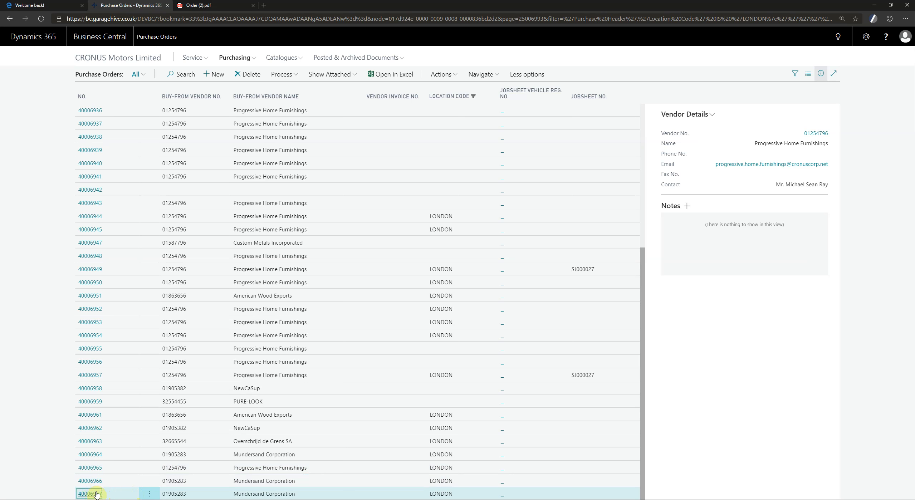
pyautogui.click(90, 493)
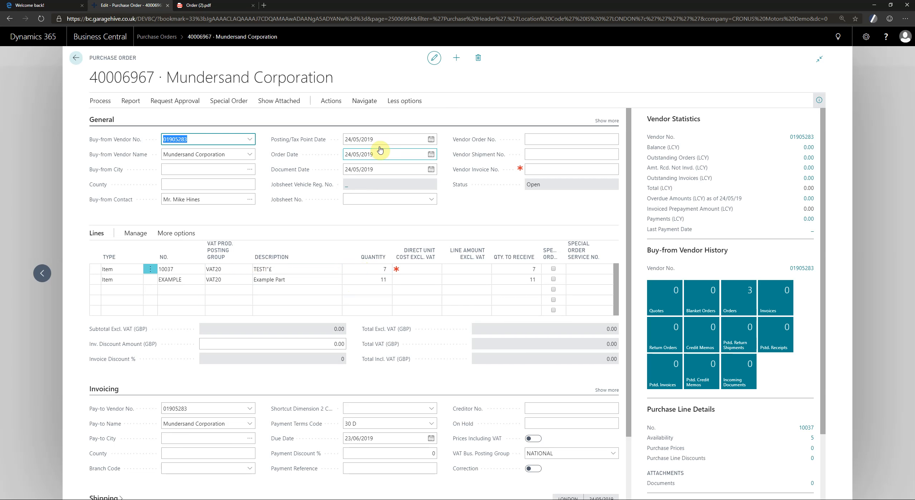
pyautogui.moveTo(270, 257)
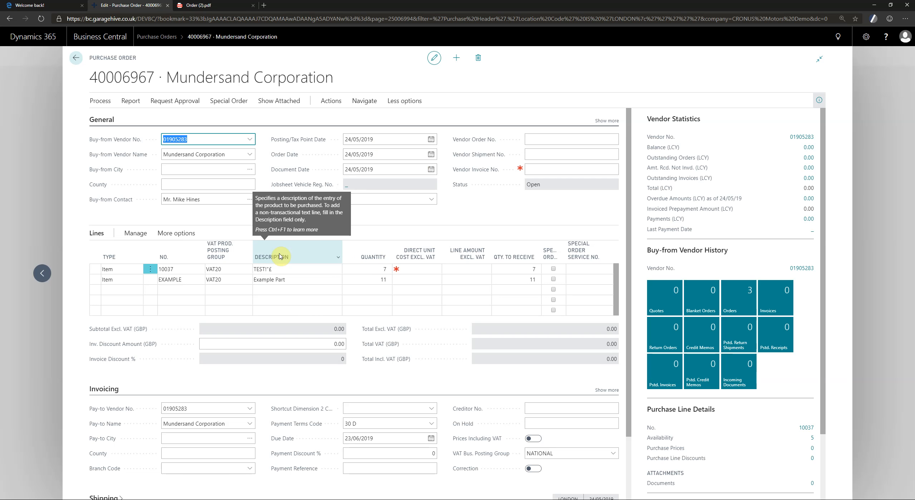
pyautogui.moveTo(50, 191)
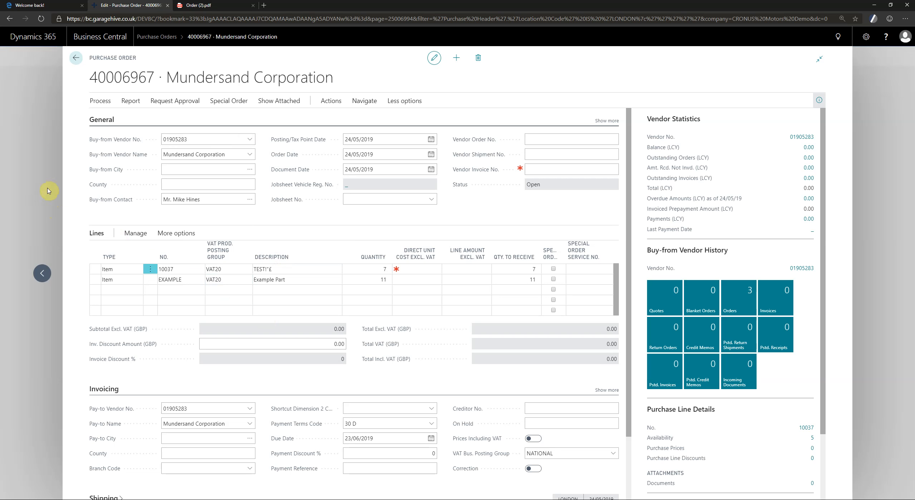